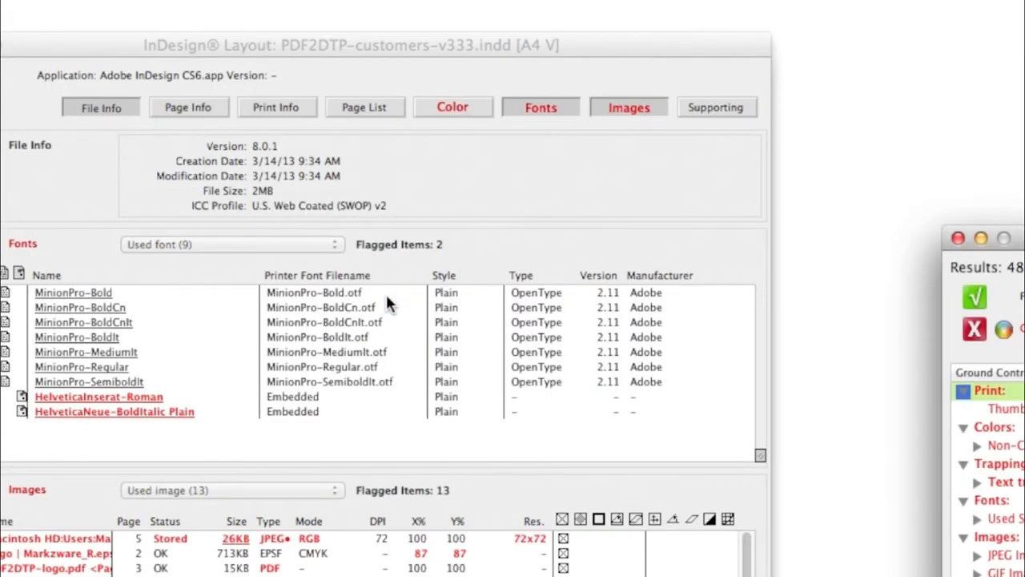
{"action": "mouse_move", "coordinate": [628, 265]}
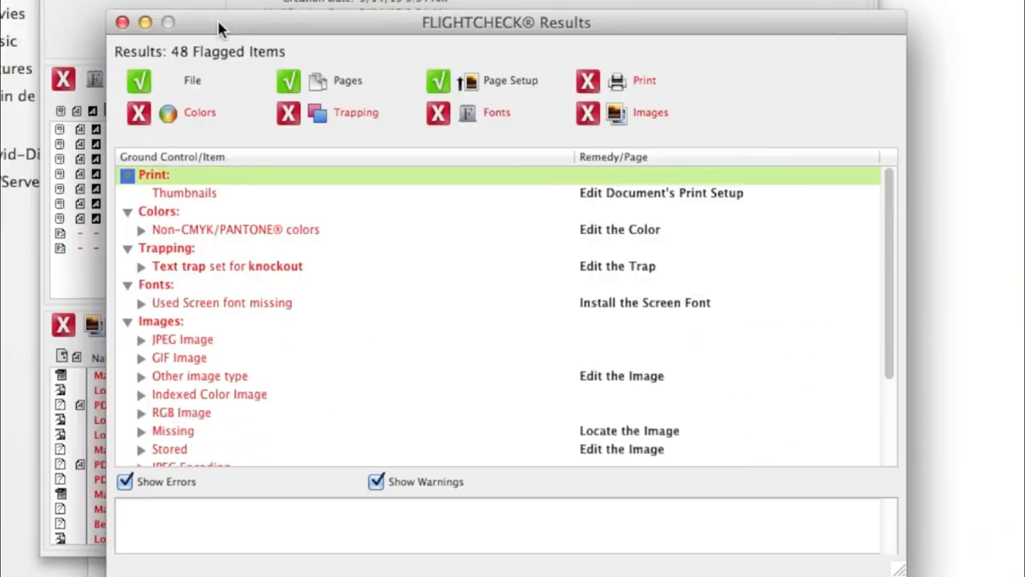
{"action": "mouse_move", "coordinate": [478, 240]}
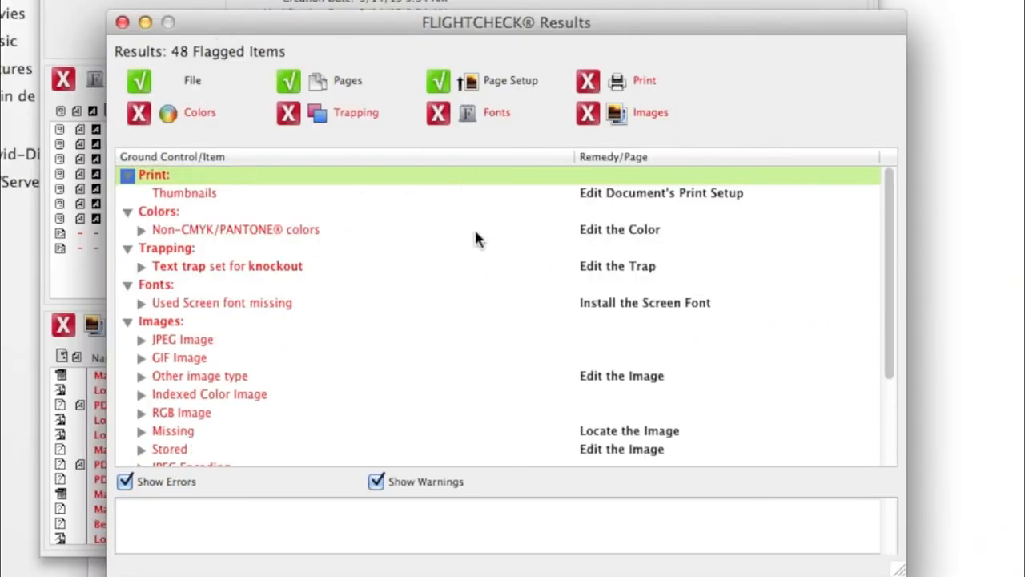
Sort the 13 used images so the placed PDF2DTP-logo.pdf sits first.
{"action": "scroll", "scroll_direction": "down", "scroll_amount": 3}
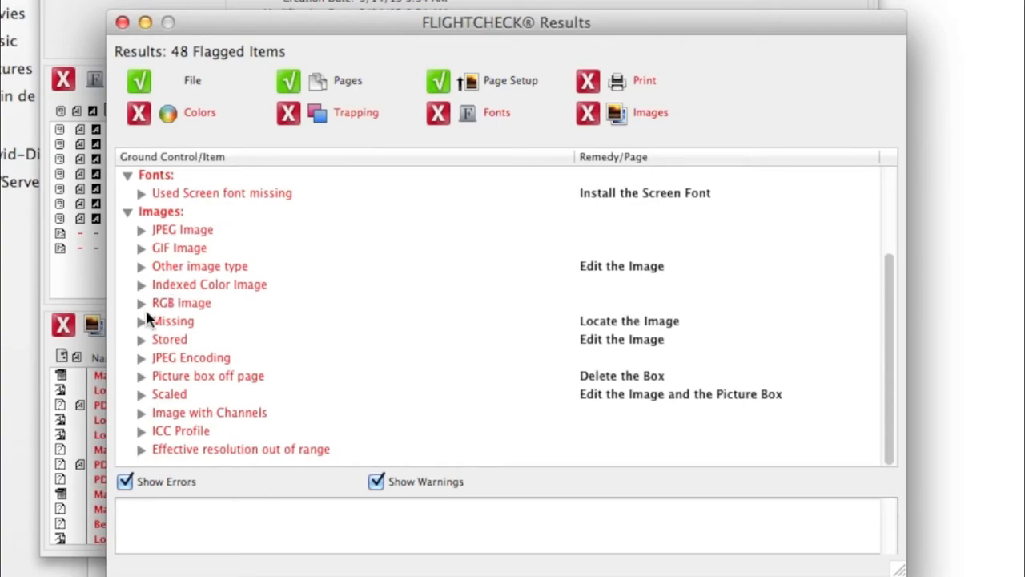
{"action": "left_click", "coordinate": [191, 357]}
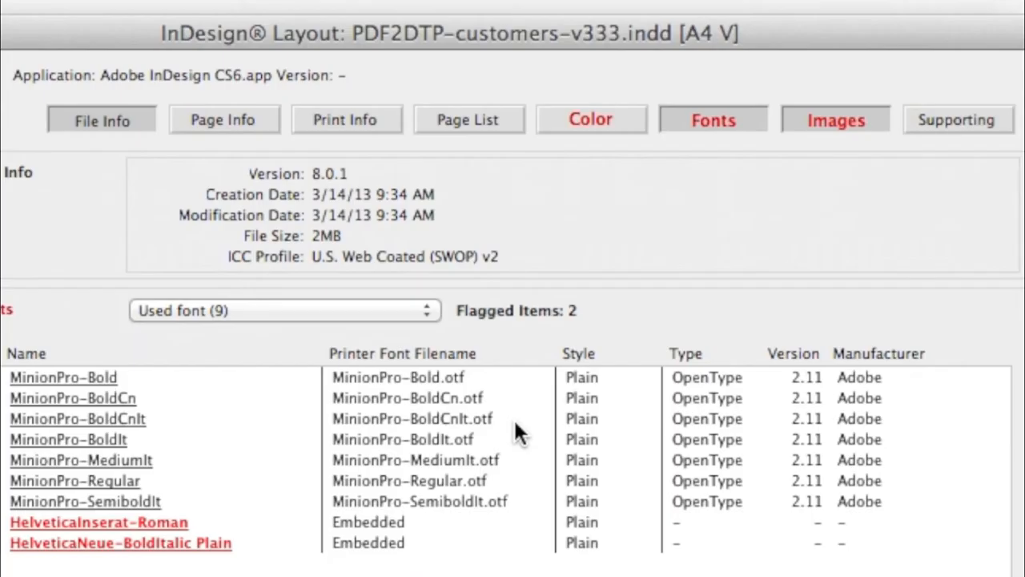
{"action": "mouse_move", "coordinate": [592, 131]}
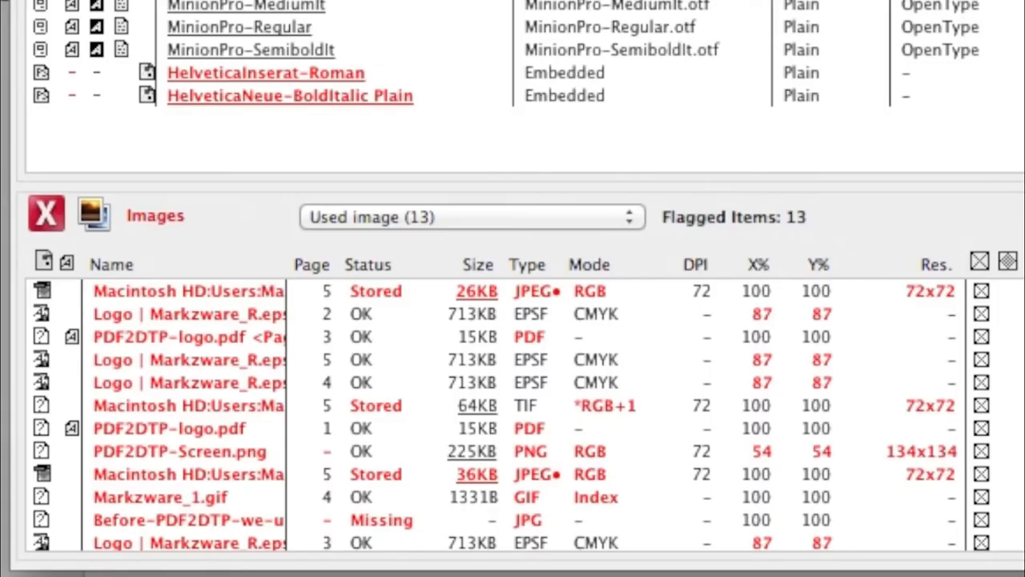
{"action": "mouse_move", "coordinate": [104, 321]}
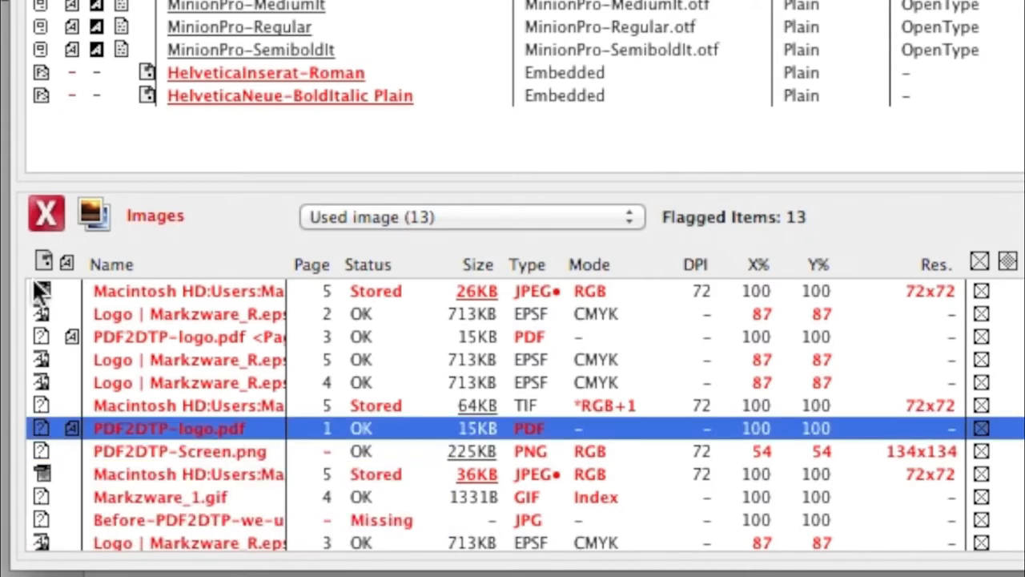
{"action": "mouse_move", "coordinate": [72, 275]}
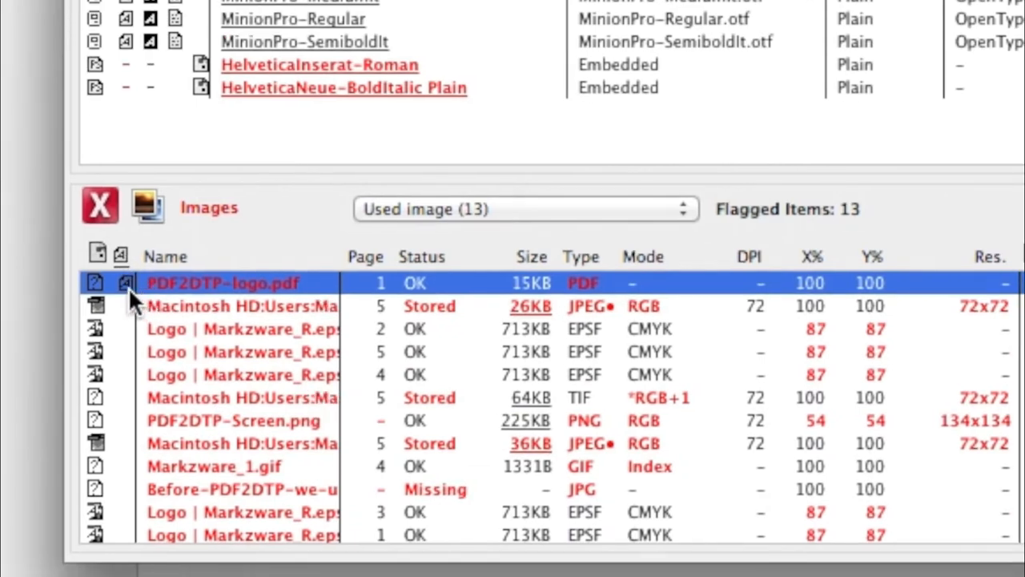
{"action": "mouse_move", "coordinate": [128, 301]}
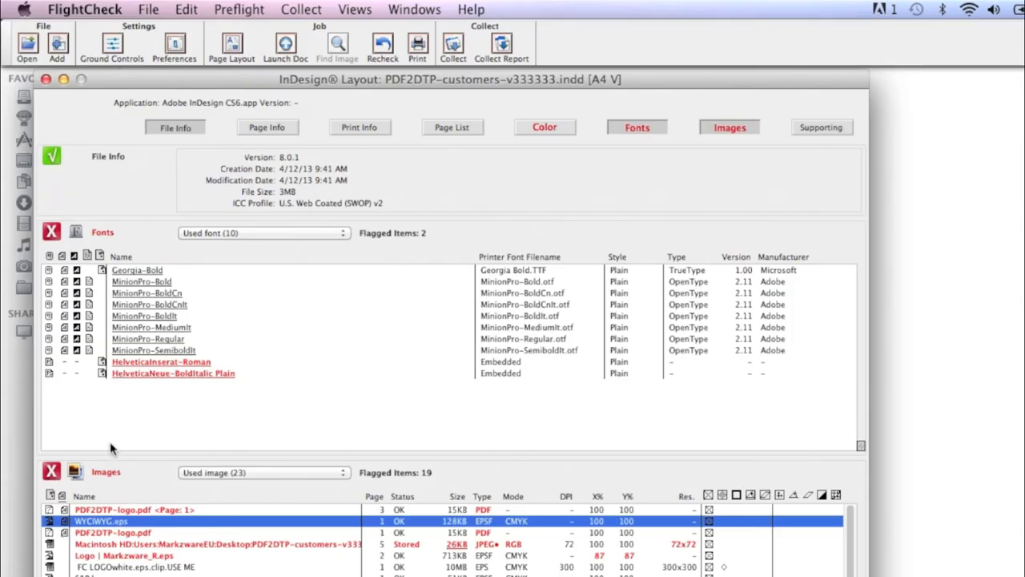
{"action": "mouse_move", "coordinate": [99, 254]}
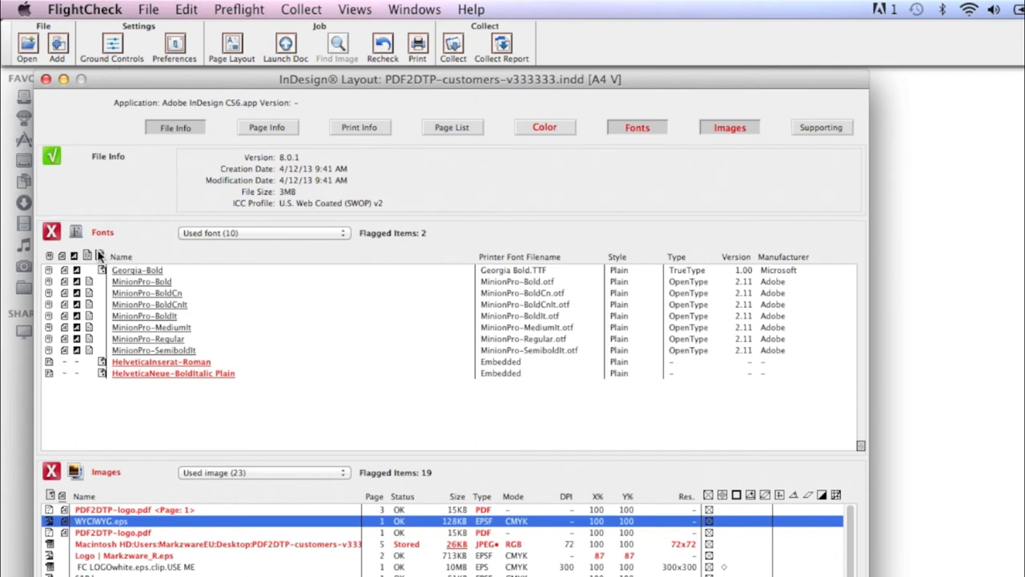
Sort fonts by the embedded column and view Georgia-Bold's Font File Info, then close it.
{"action": "left_click", "coordinate": [122, 256]}
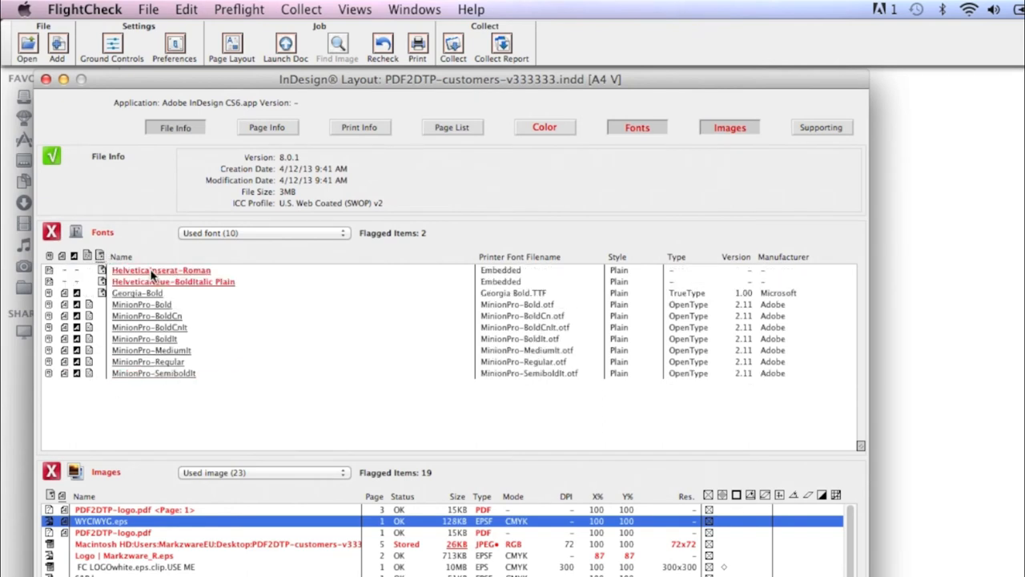
{"action": "left_click", "coordinate": [138, 292]}
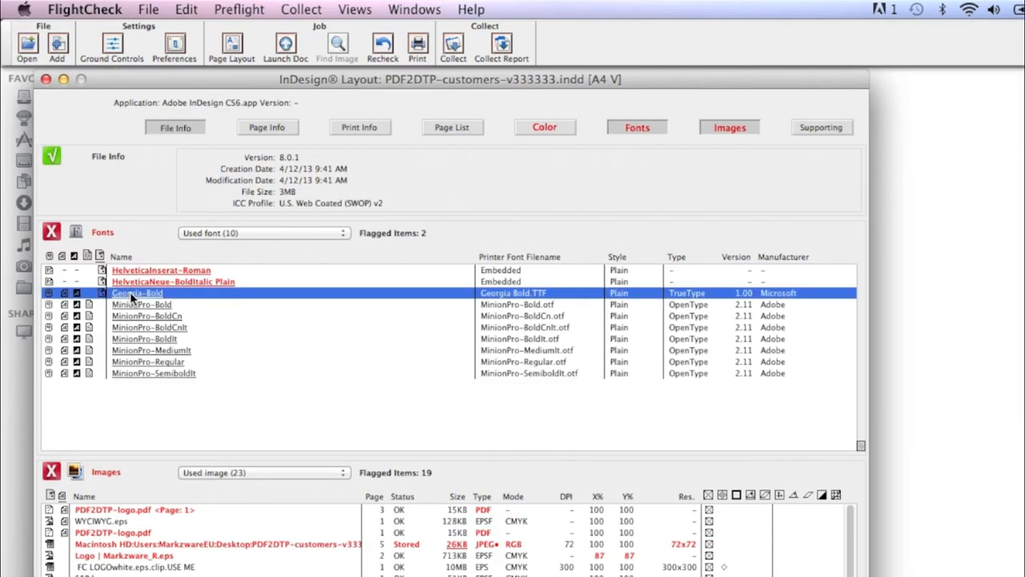
{"action": "double_click", "coordinate": [136, 291]}
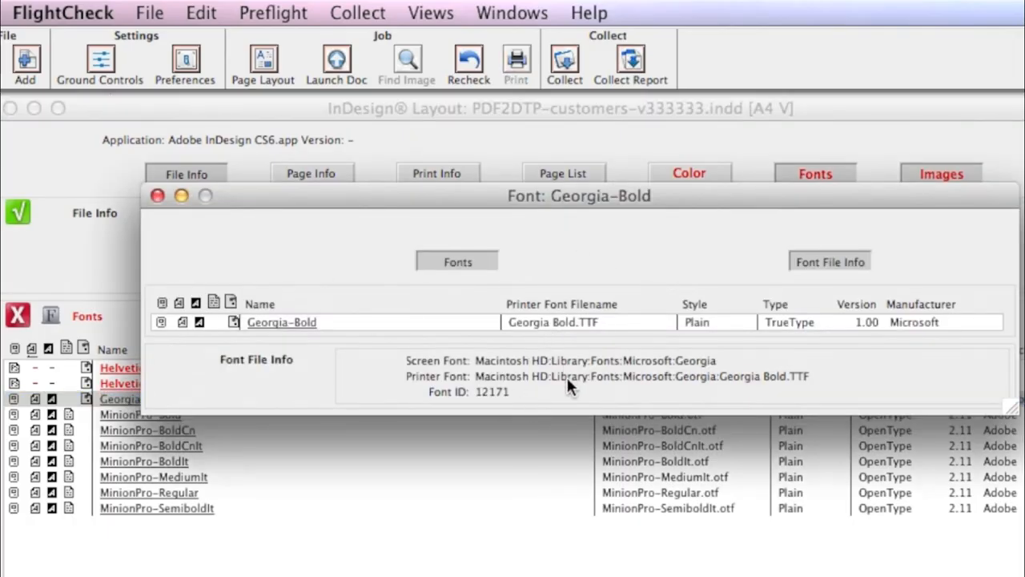
{"action": "left_click", "coordinate": [157, 195]}
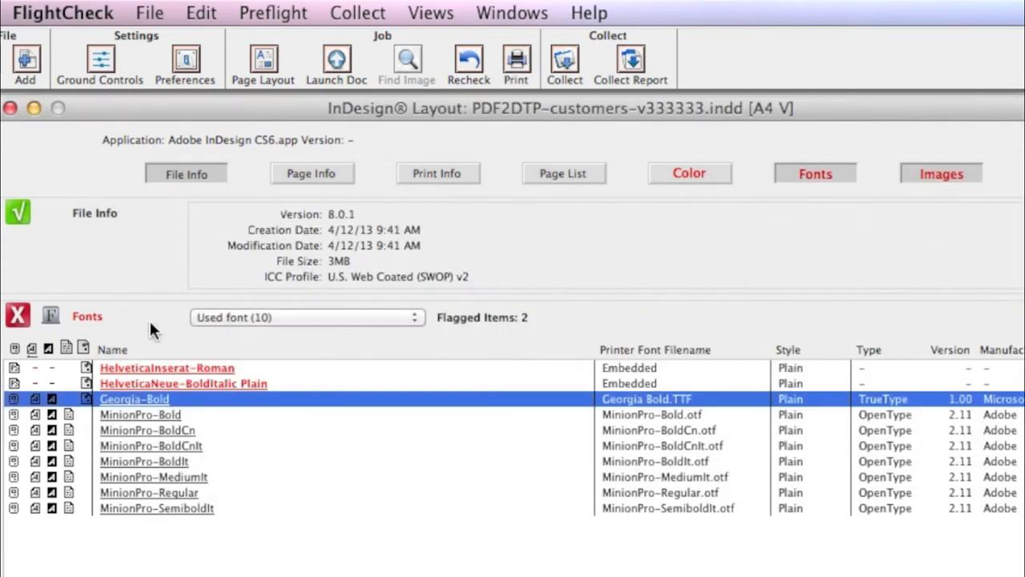
Inspect the embedded Helvetica entries and select HelveticaInserat-Roman.
{"action": "double_click", "coordinate": [167, 367]}
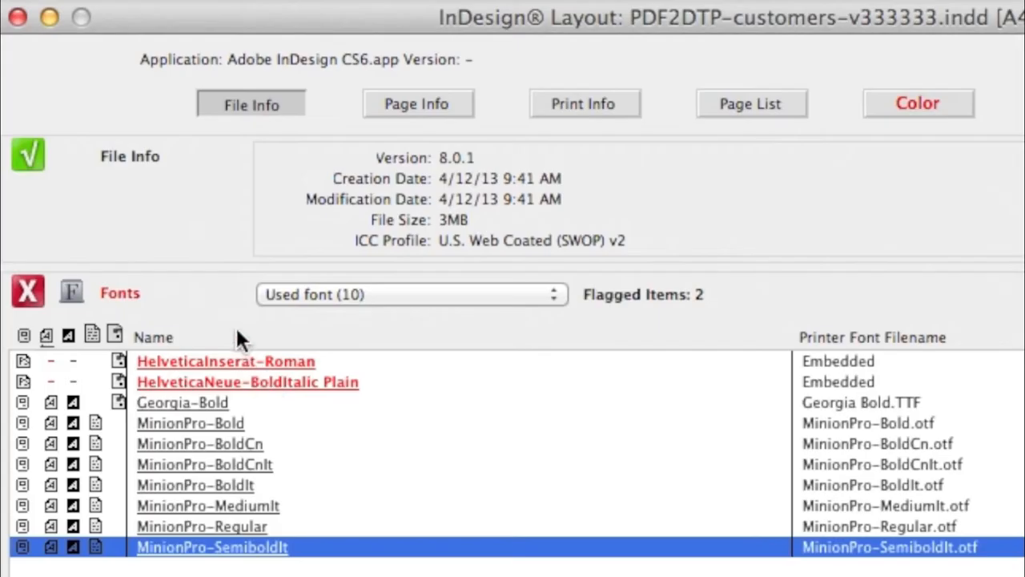
{"action": "mouse_move", "coordinate": [256, 367]}
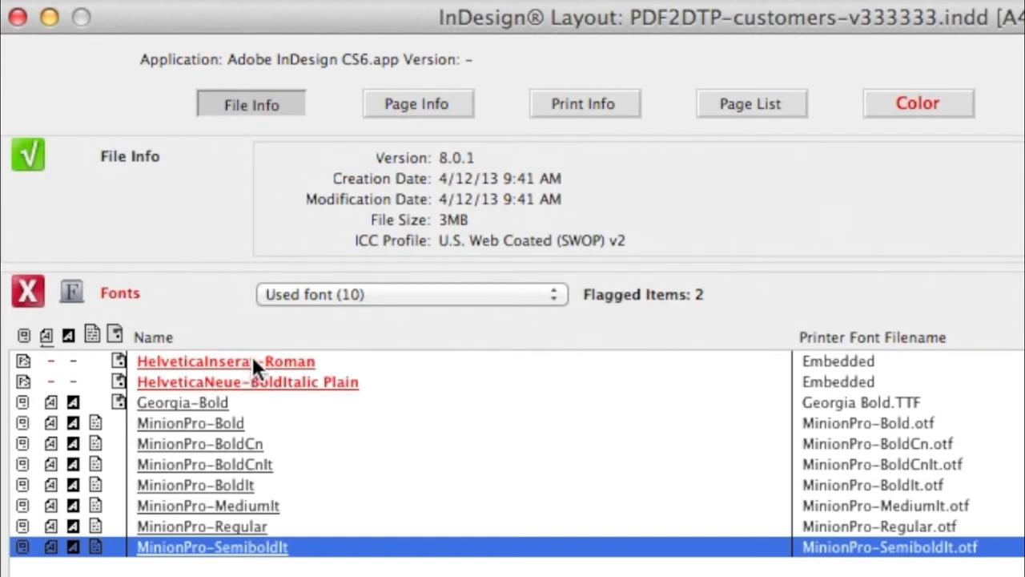
{"action": "left_click", "coordinate": [225, 362]}
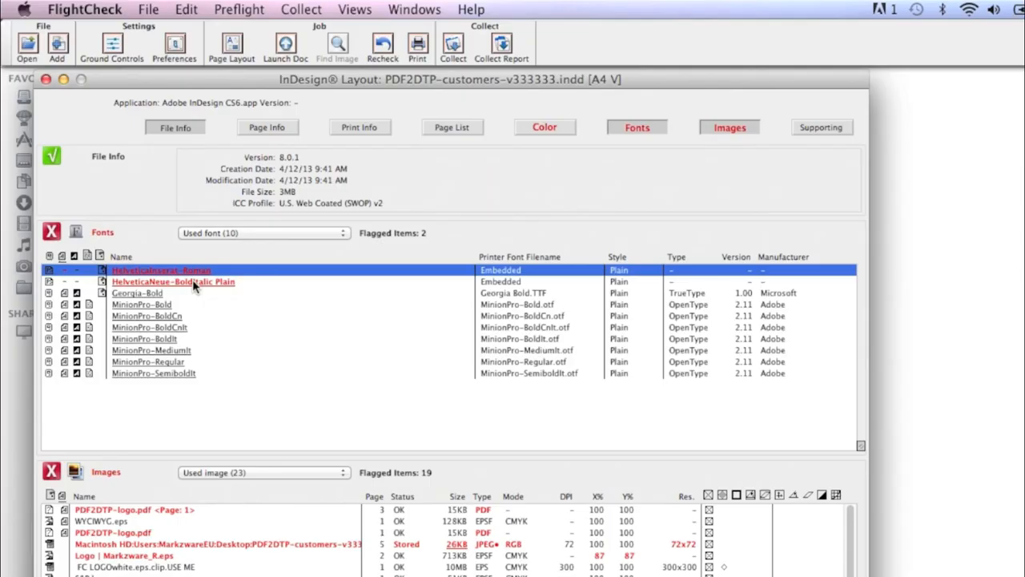
Select PDF2DTP-logo.pdf, the Georgia-Bold font and the second placed EPS image.
{"action": "left_click", "coordinate": [161, 509]}
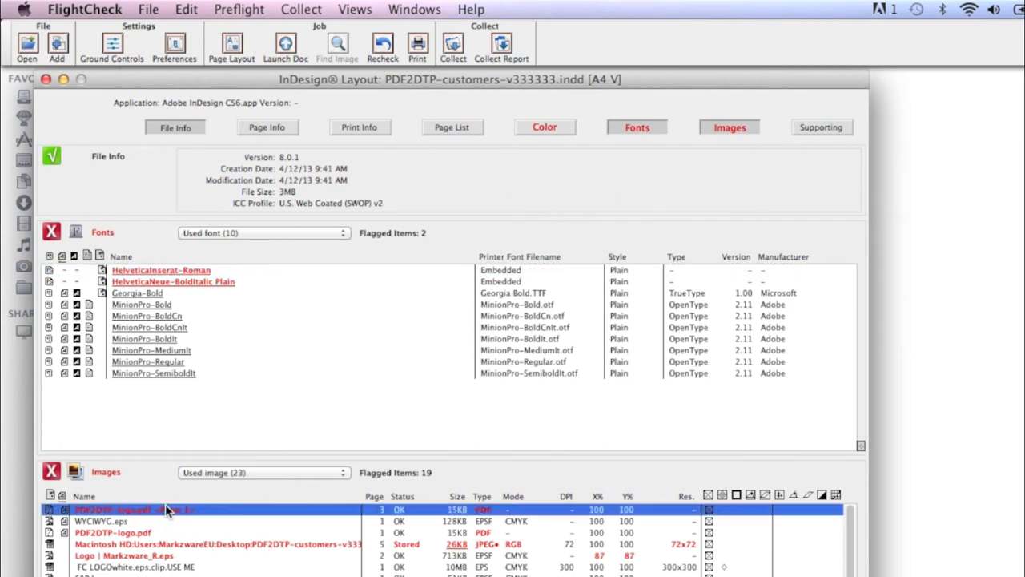
{"action": "mouse_move", "coordinate": [189, 263]}
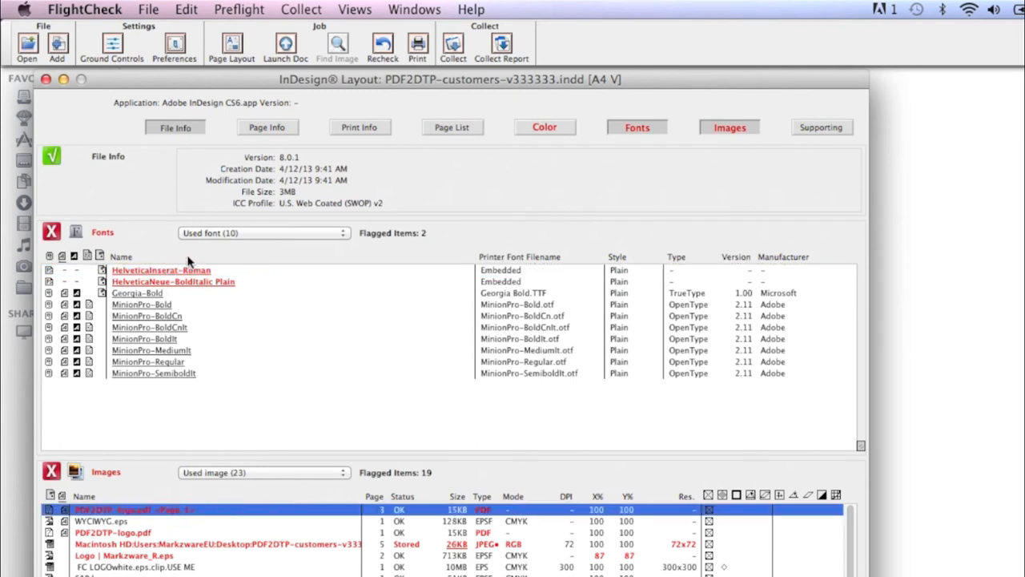
{"action": "left_click", "coordinate": [136, 292]}
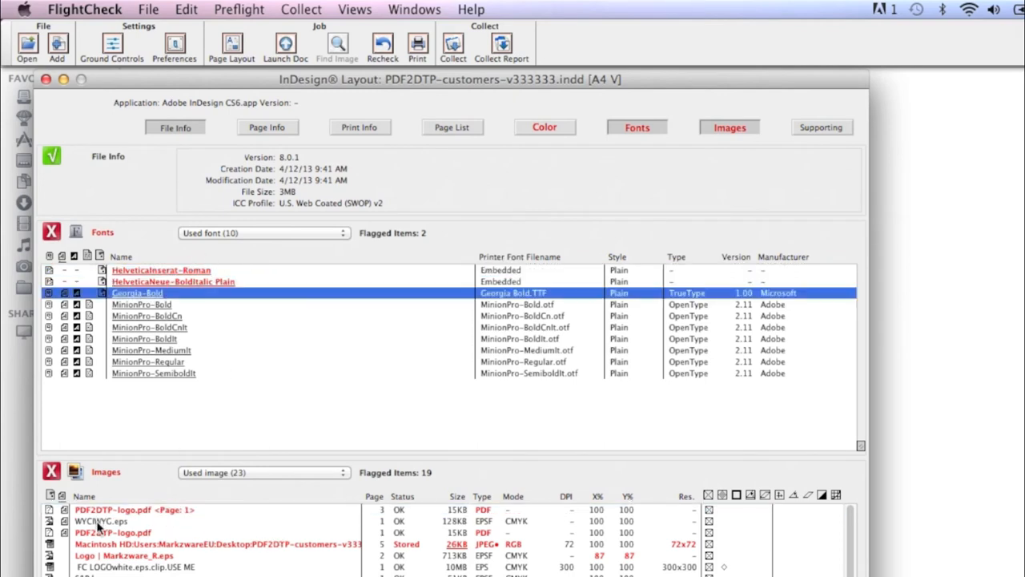
{"action": "left_click", "coordinate": [99, 520]}
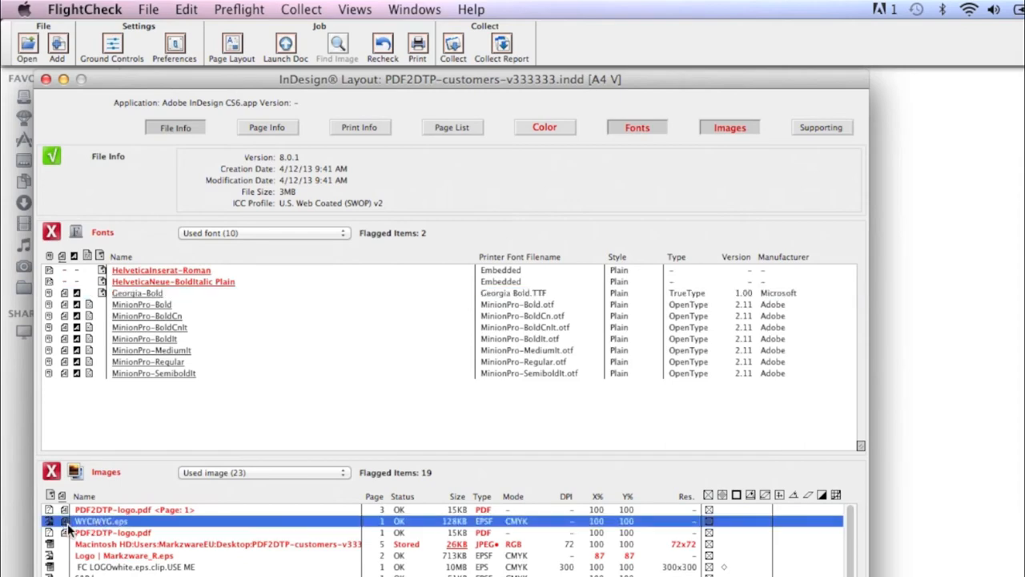
{"action": "mouse_move", "coordinate": [68, 537]}
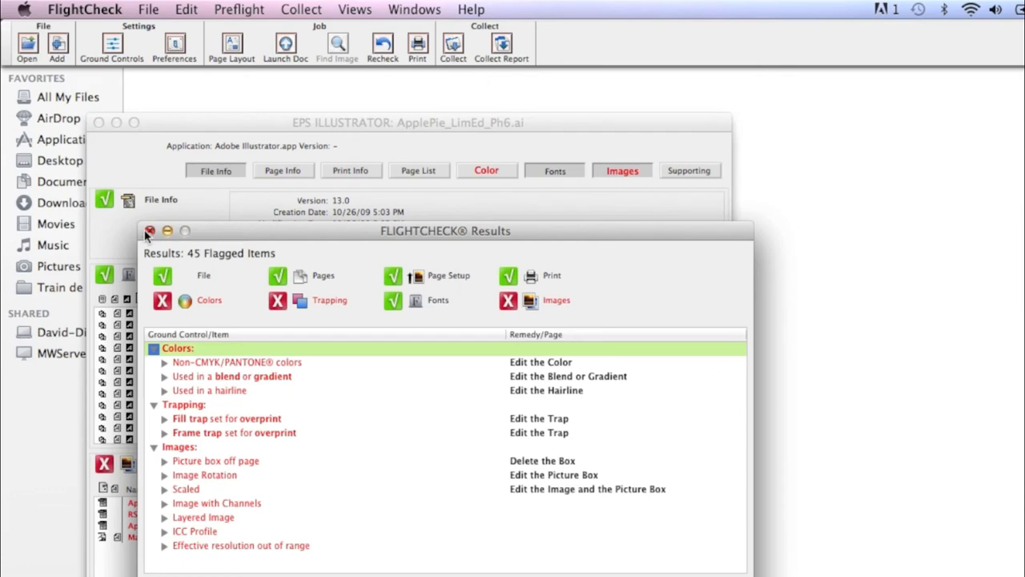
Close the 45-item Results summary and review the 14 used fonts list.
{"action": "left_click", "coordinate": [150, 231]}
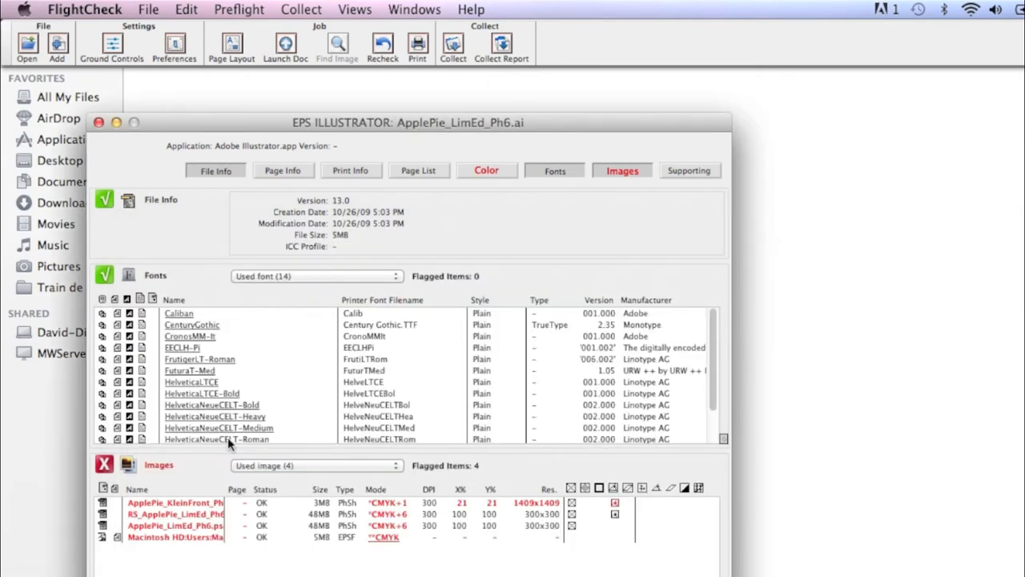
{"action": "mouse_move", "coordinate": [118, 541]}
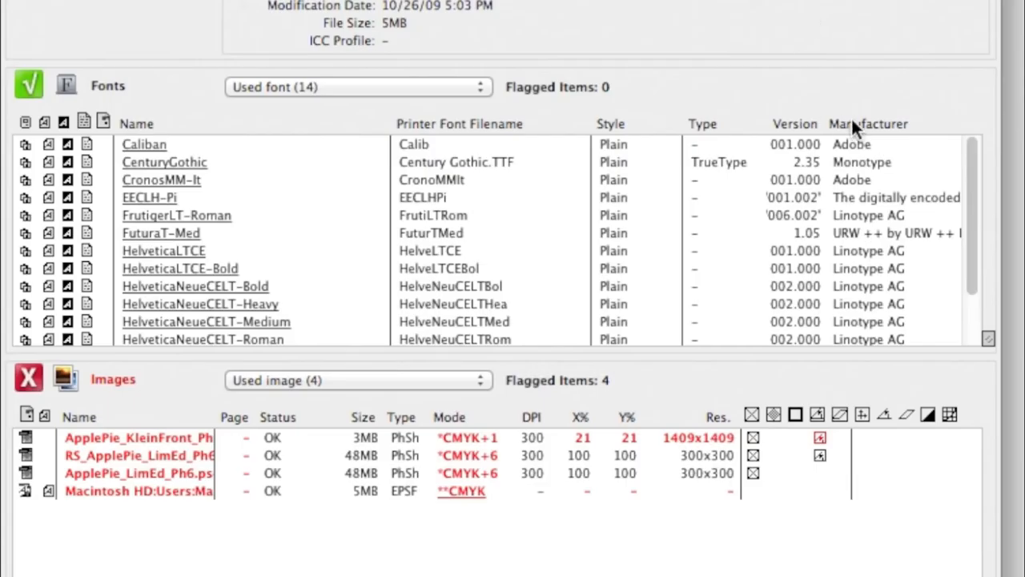
{"action": "scroll", "scroll_direction": "down", "scroll_amount": 3}
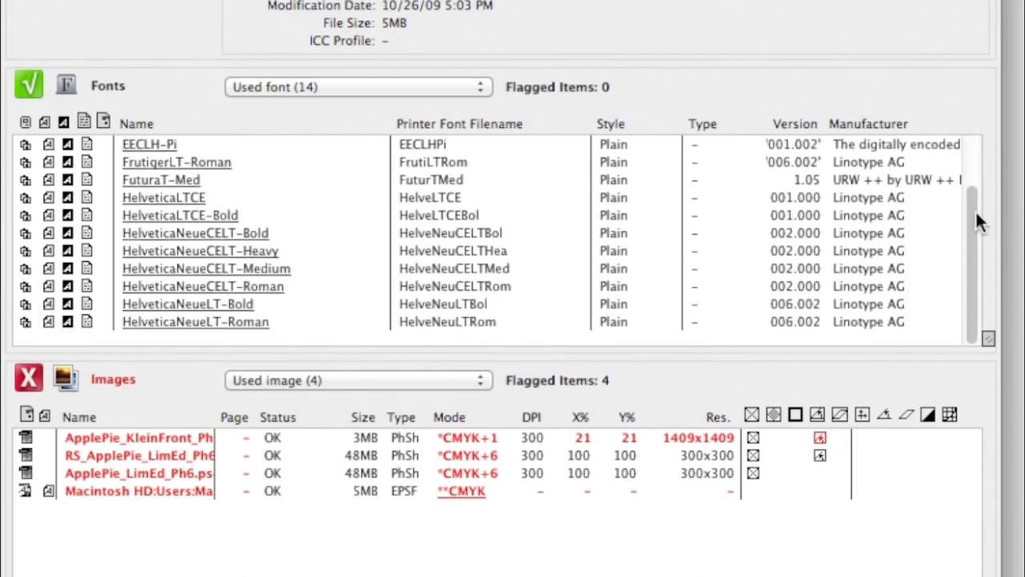
{"action": "scroll", "scroll_direction": "up", "scroll_amount": 3}
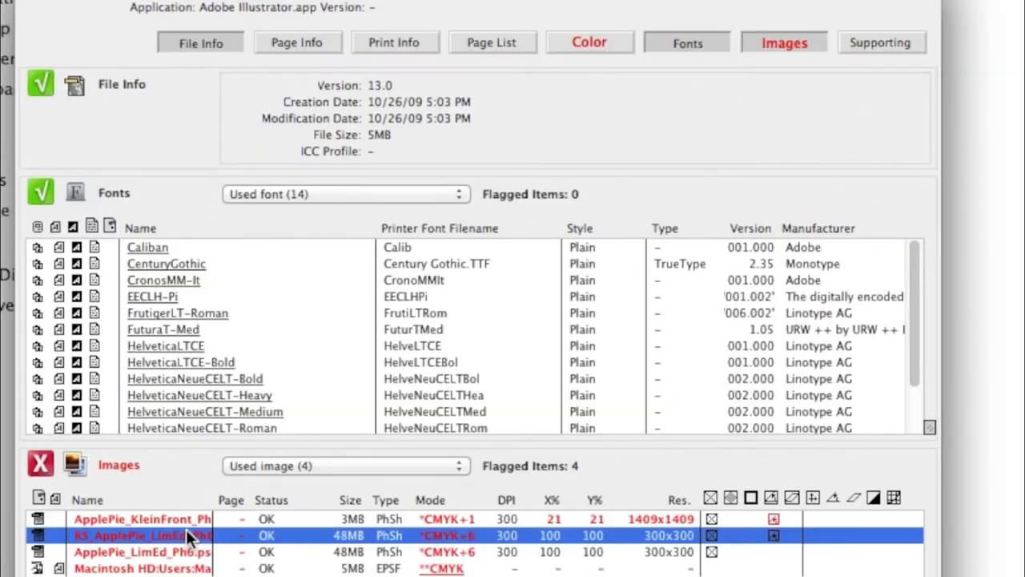
View details for RS_ApplePie_LimEd_Ph6.psd, close them and reselect the image.
{"action": "double_click", "coordinate": [141, 535]}
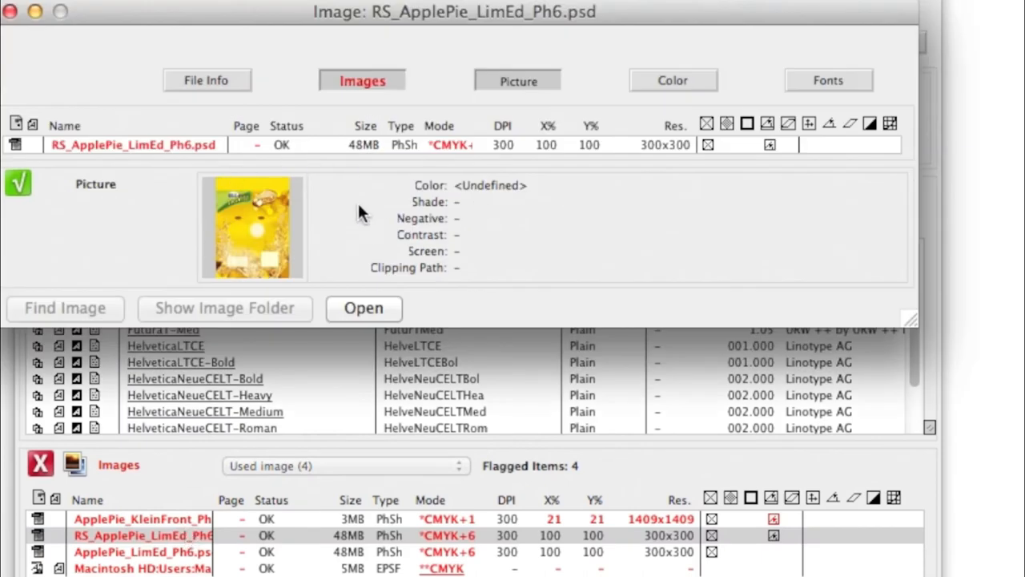
{"action": "mouse_move", "coordinate": [304, 211]}
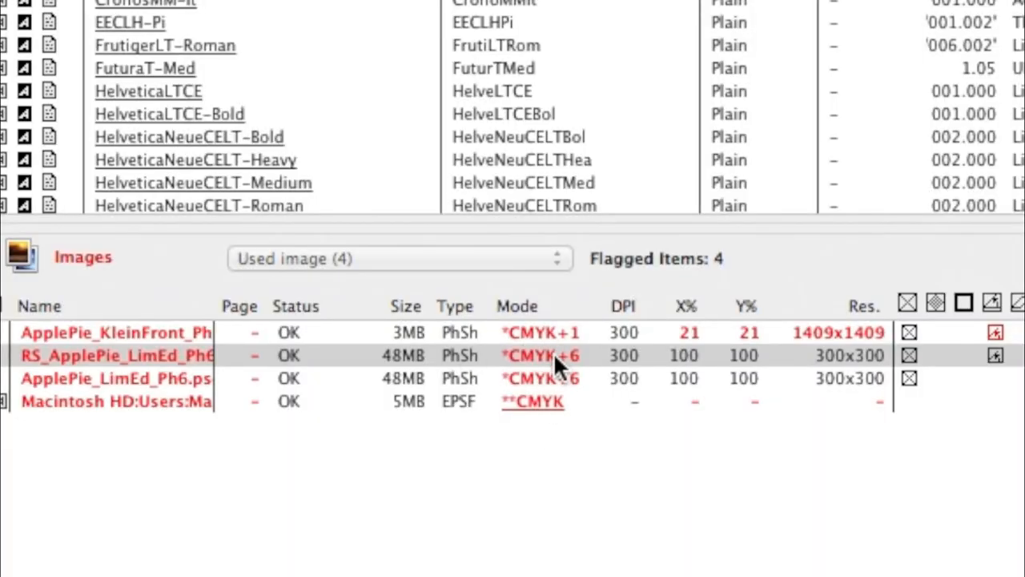
{"action": "mouse_move", "coordinate": [849, 344]}
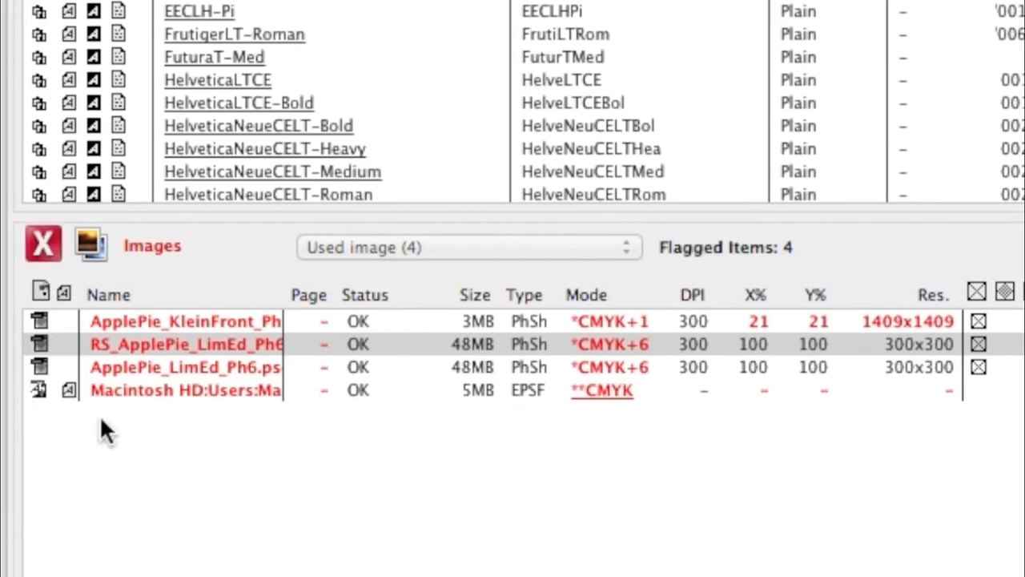
{"action": "mouse_move", "coordinate": [65, 401]}
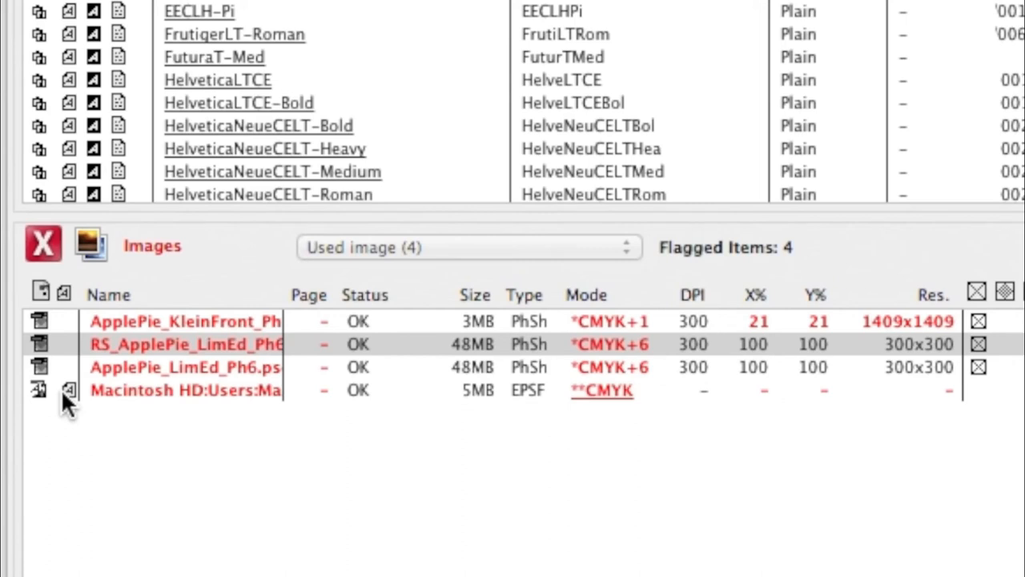
{"action": "mouse_move", "coordinate": [445, 371]}
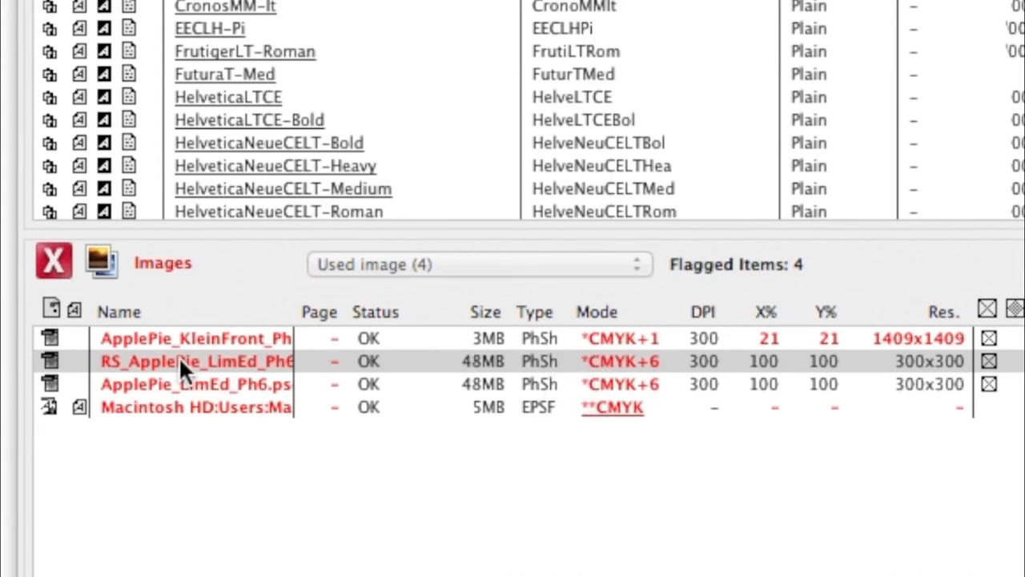
{"action": "left_click", "coordinate": [195, 362]}
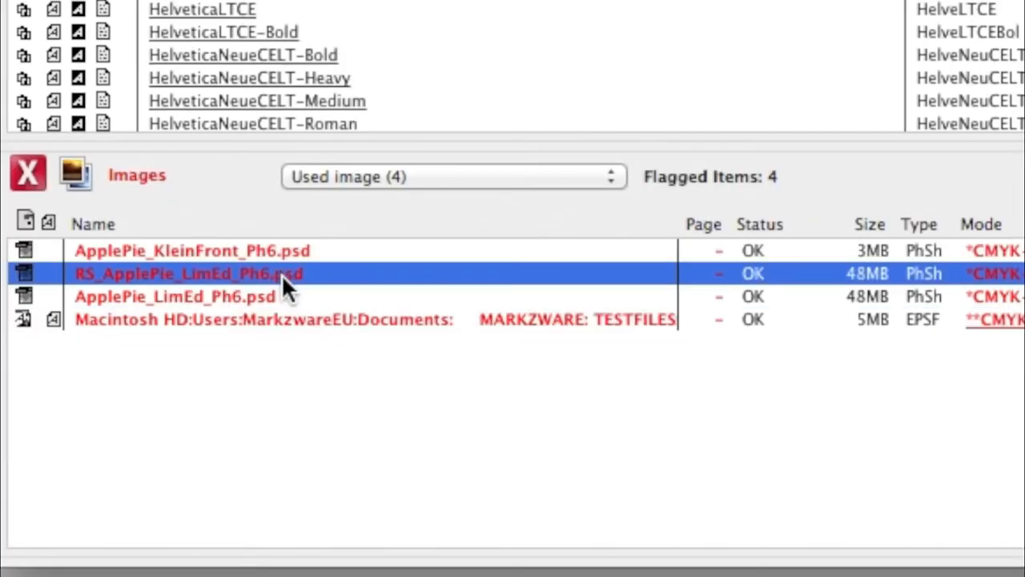
{"action": "mouse_move", "coordinate": [403, 304]}
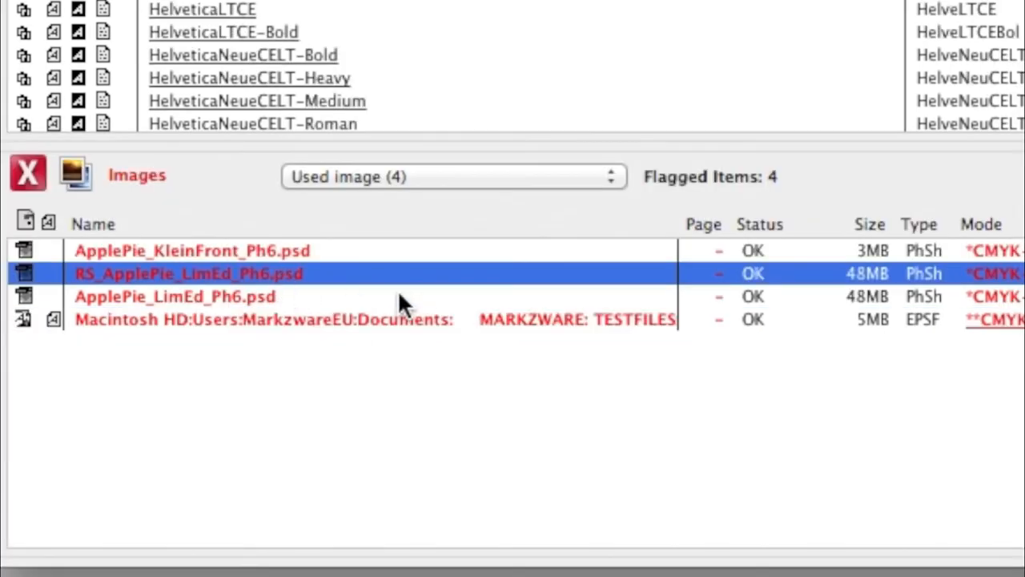
{"action": "mouse_move", "coordinate": [312, 301]}
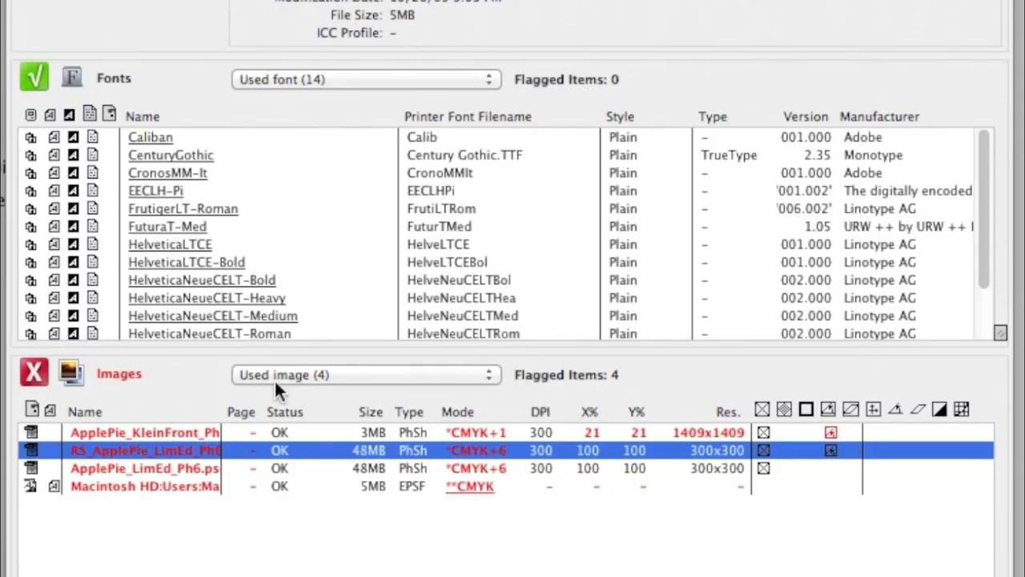
{"action": "mouse_move", "coordinate": [144, 458]}
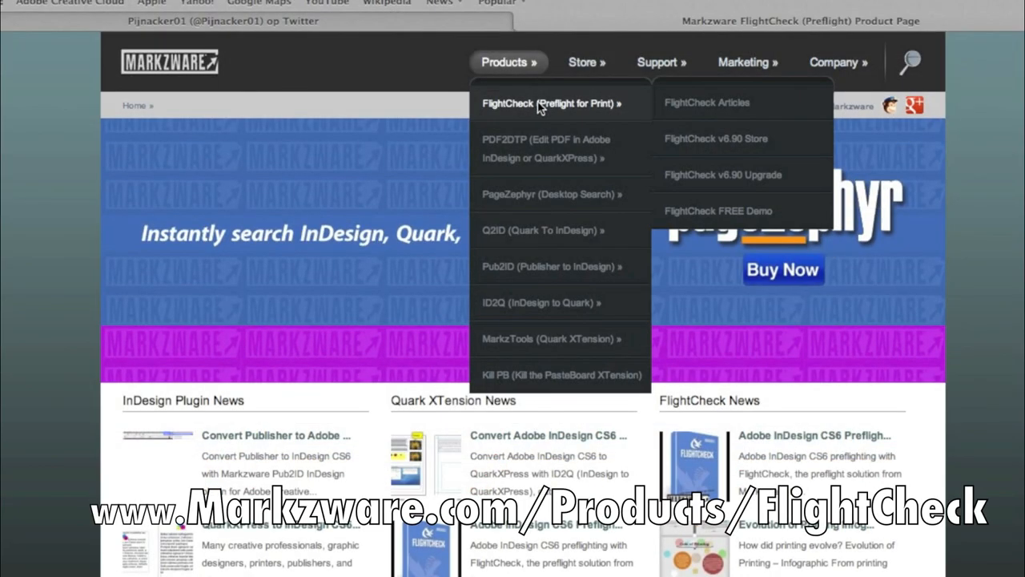
Show the FlightCheck (Preflight for Print) product page's intro video and feature list.
{"action": "left_click", "coordinate": [550, 102]}
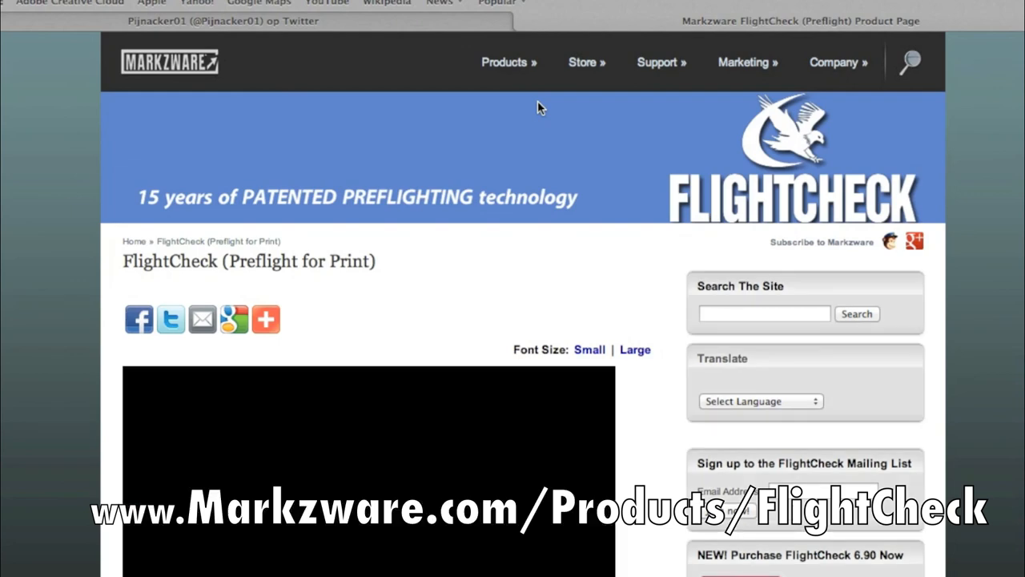
{"action": "scroll", "scroll_direction": "down", "scroll_amount": 3}
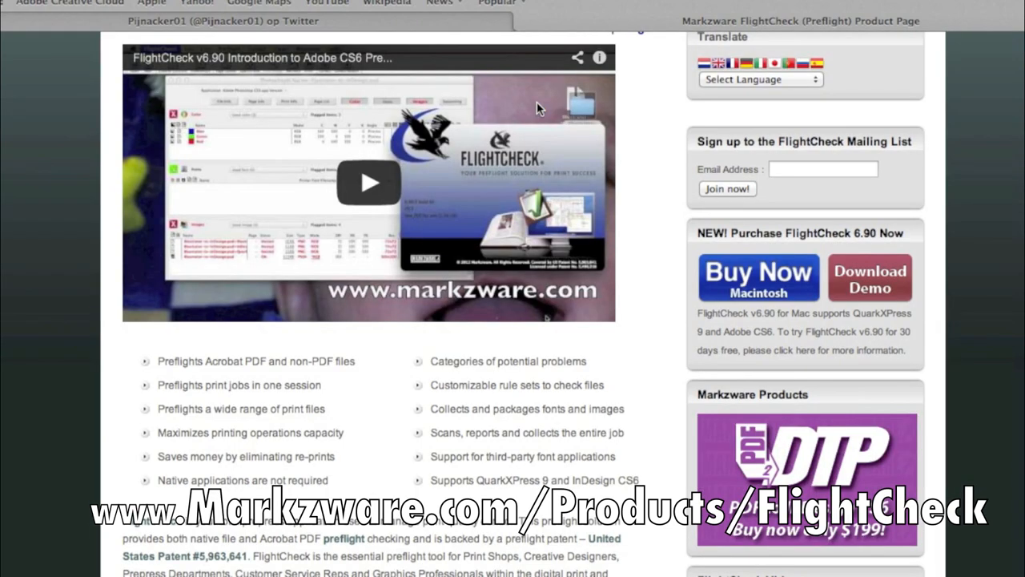